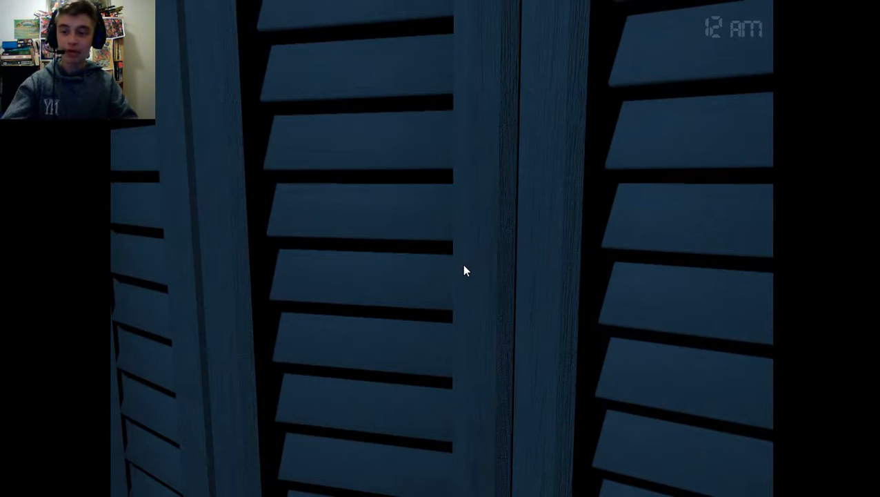
mouse_move(443, 314)
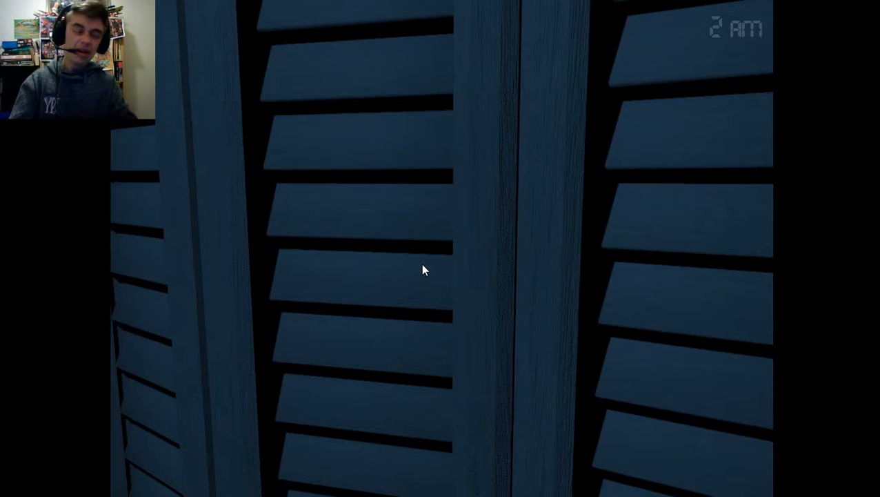
mouse_move(443, 276)
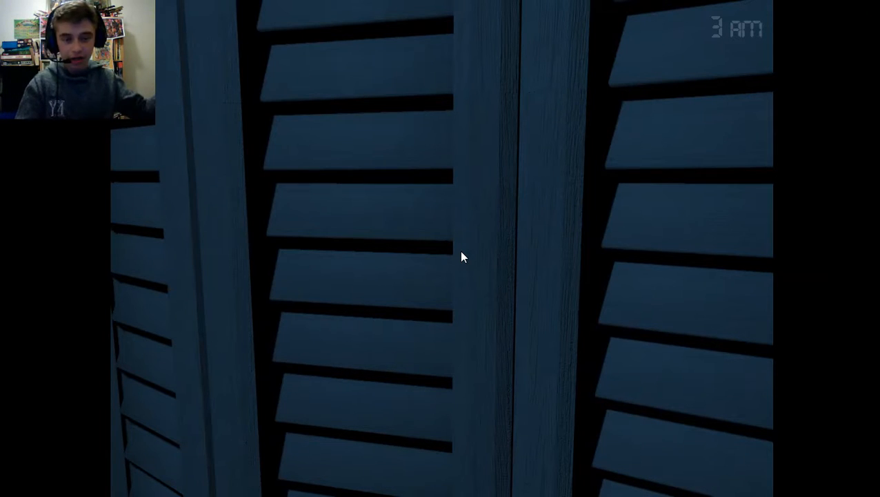
mouse_move(517, 240)
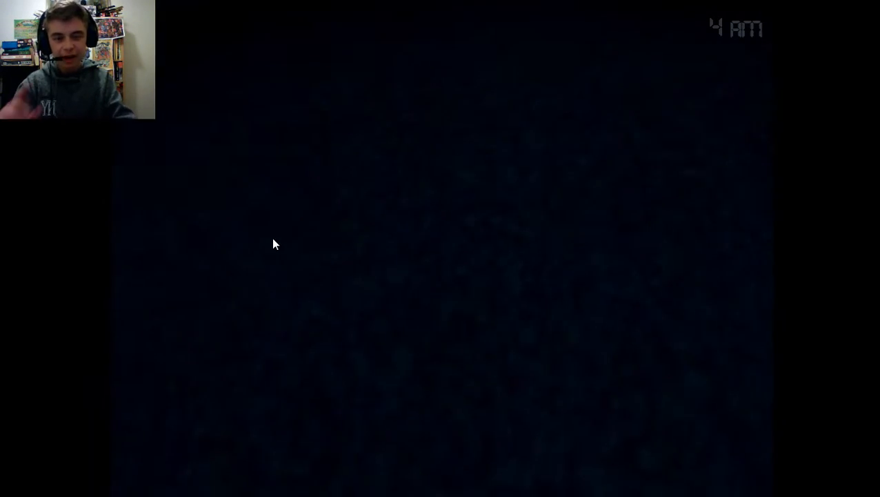
mouse_move(410, 231)
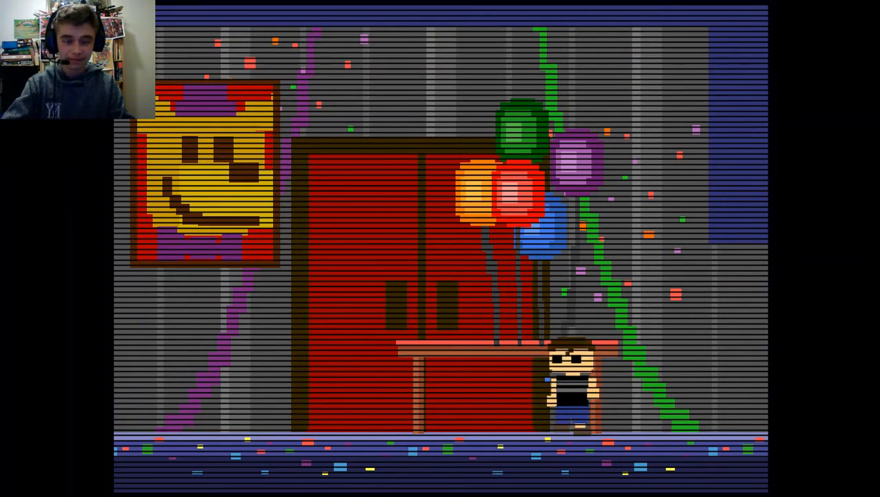
key(Left)
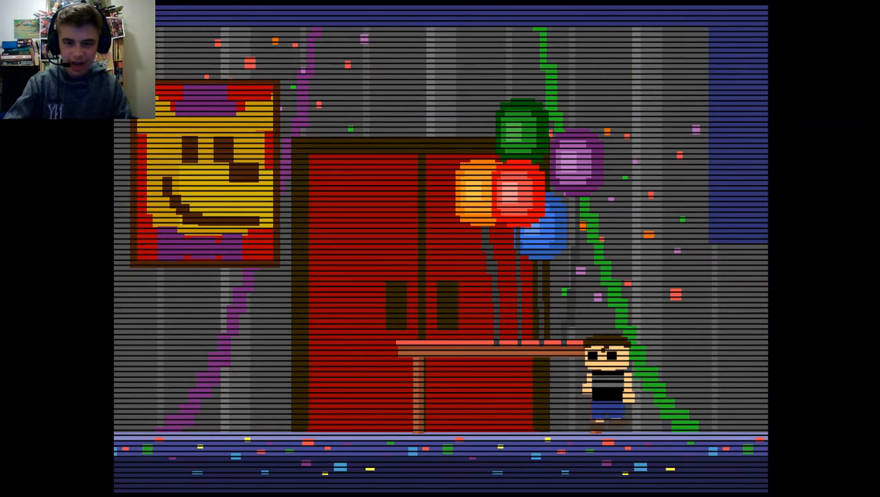
key(Left)
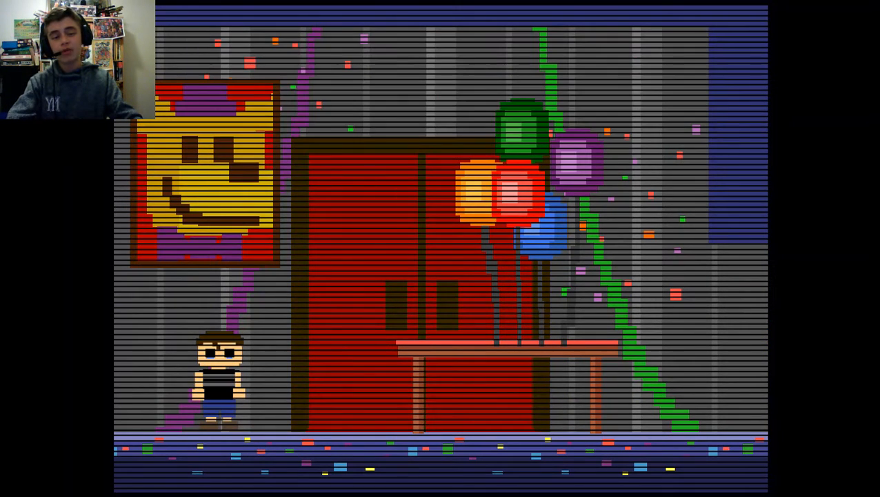
key(right)
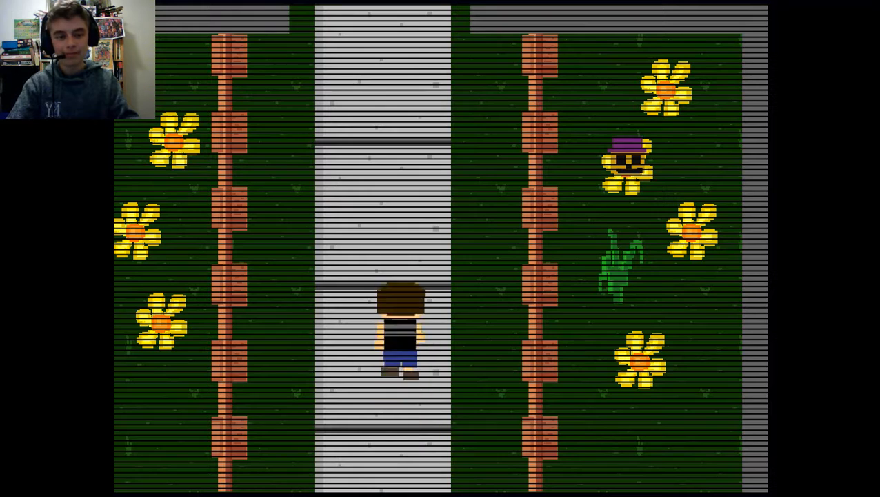
key(up)
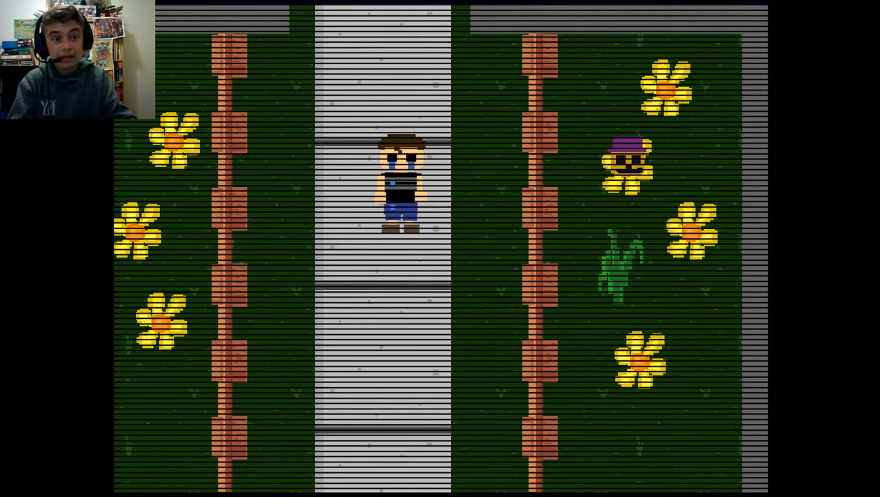
key(up)
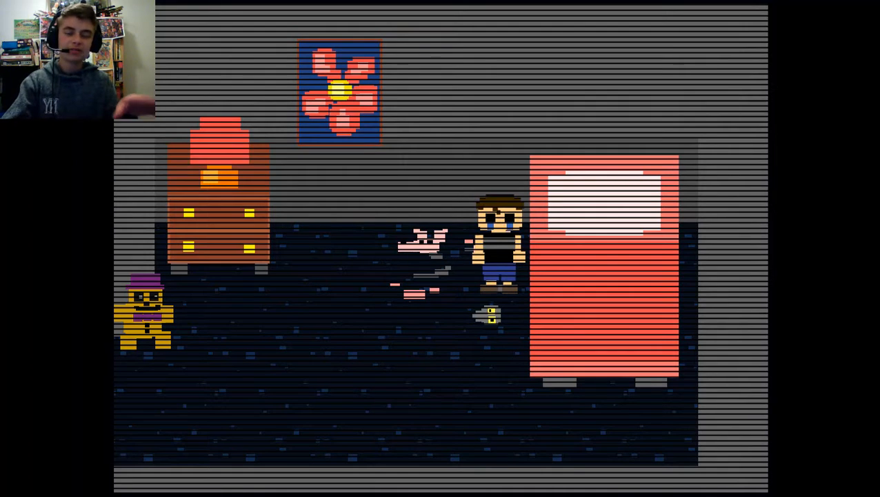
key(Down)
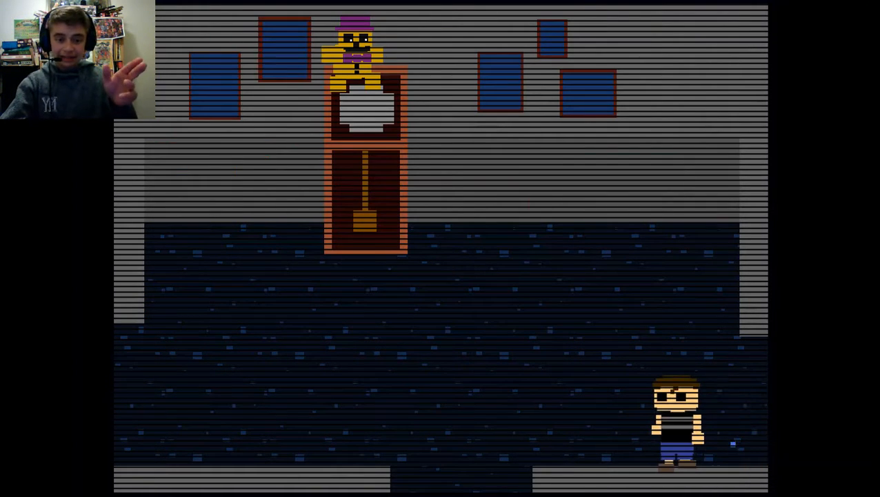
key(Left)
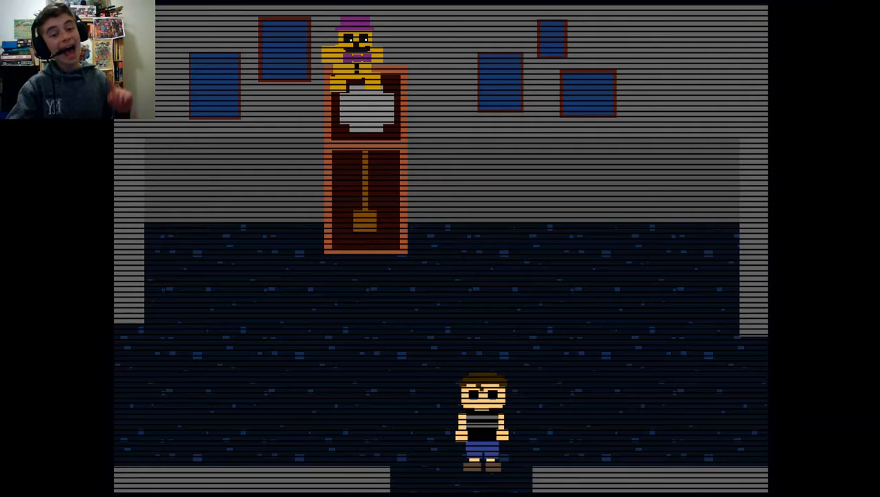